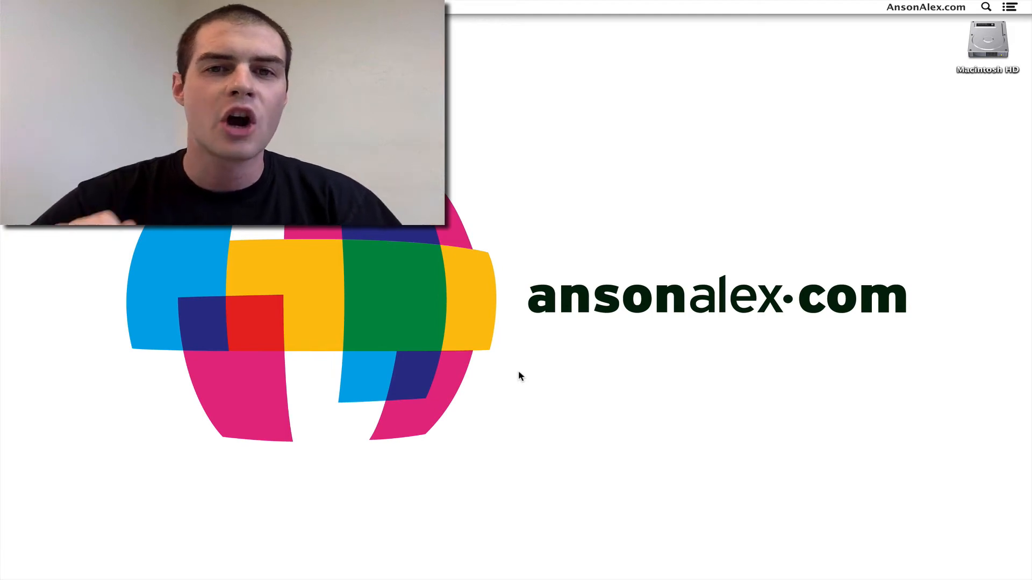
{"action": "mouse_move", "coordinate": [297, 548]}
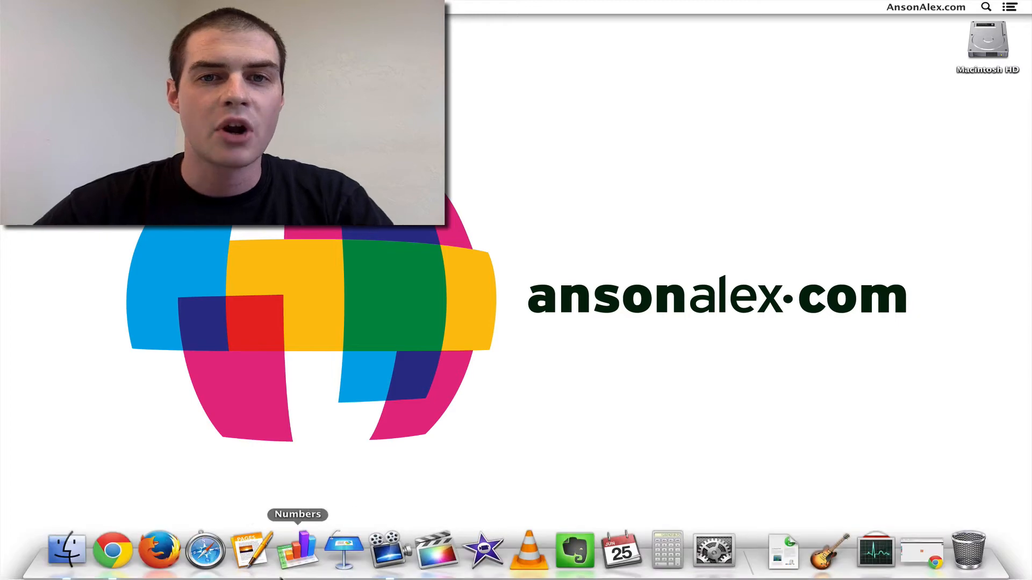
Bring up a new Finder window on All My Files with its plain grey sidebar icons.
{"action": "left_click", "coordinate": [66, 550]}
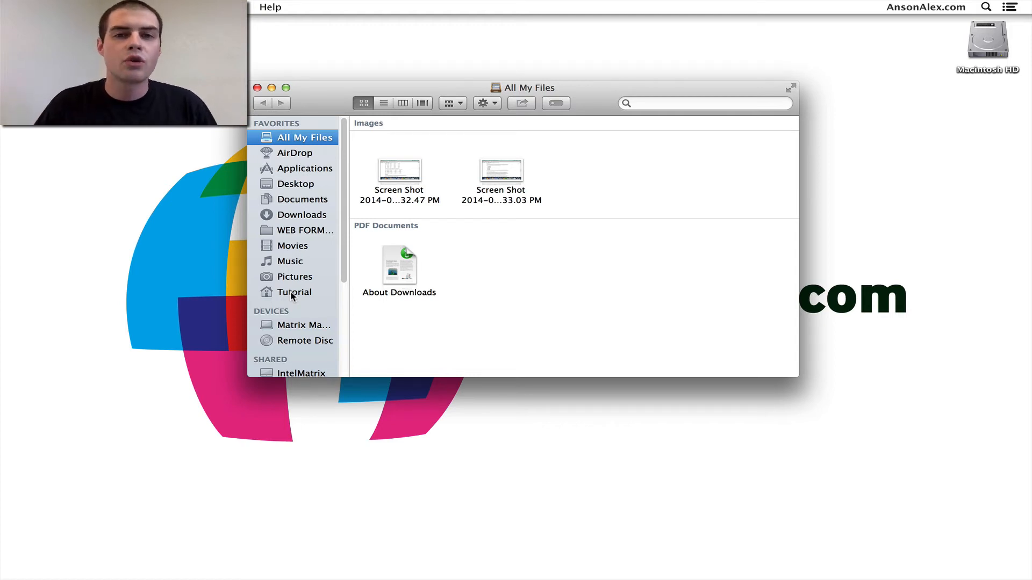
{"action": "mouse_move", "coordinate": [264, 326]}
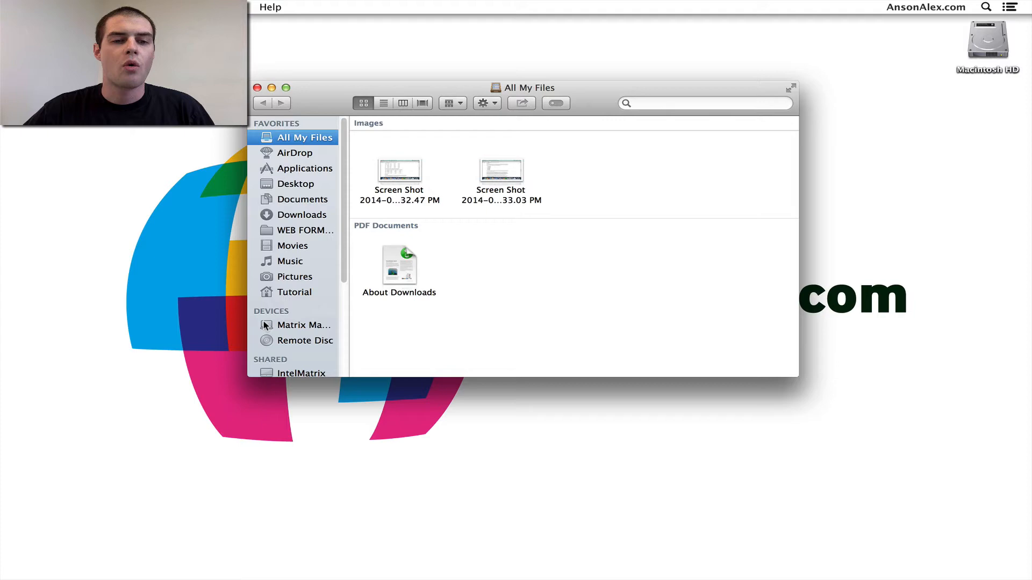
Download SideEffects1.9.dmg from the SideEffects page in Chrome and open the disk image.
{"action": "left_click", "coordinate": [116, 548]}
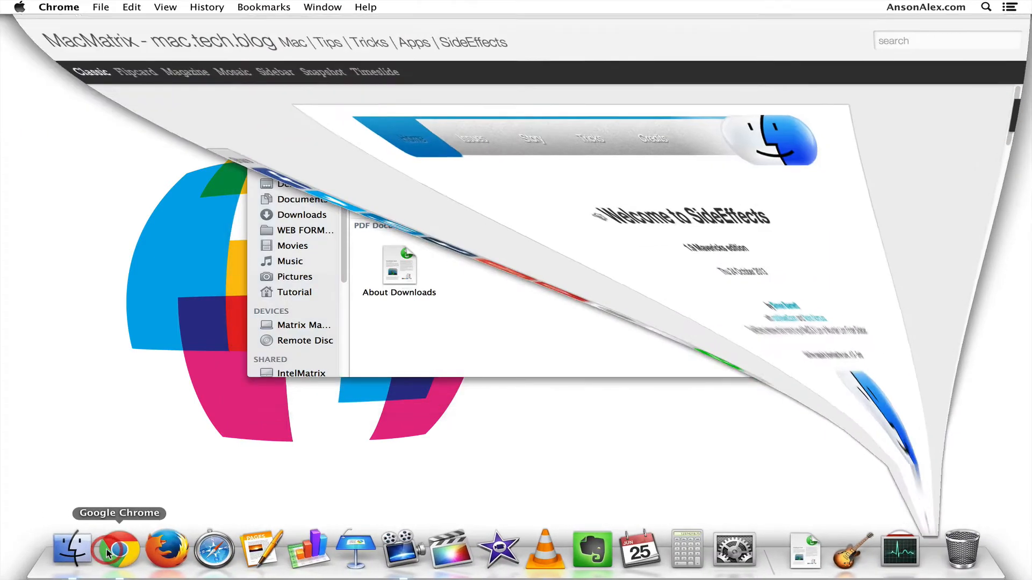
{"action": "left_click", "coordinate": [115, 549]}
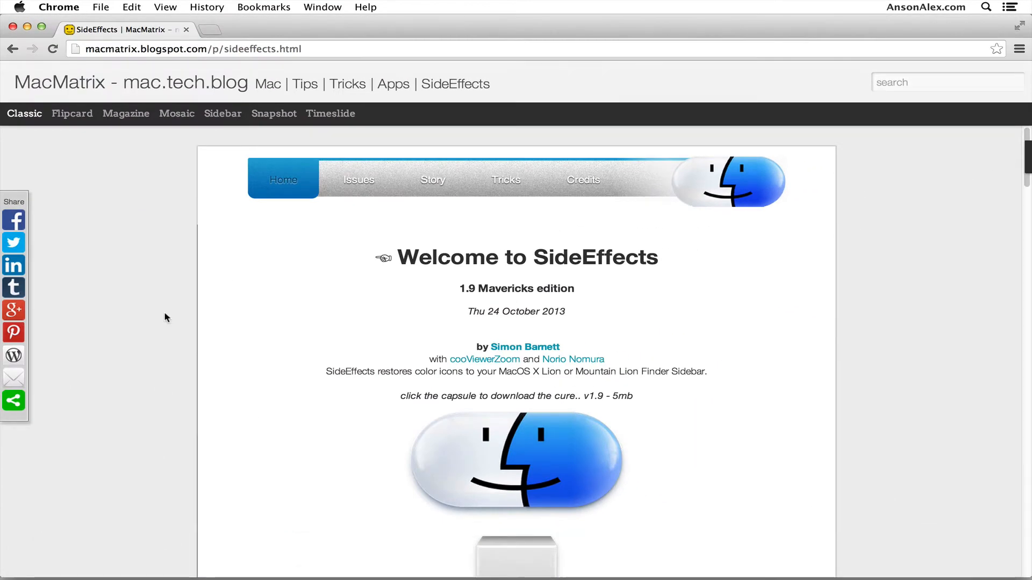
{"action": "mouse_move", "coordinate": [98, 62]}
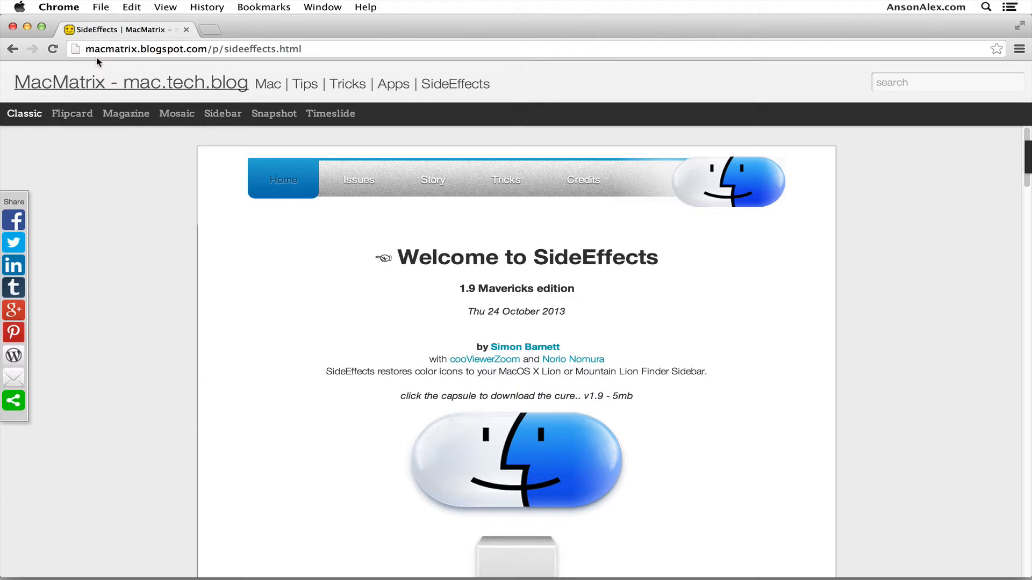
{"action": "scroll", "scroll_direction": "down", "scroll_amount": 3}
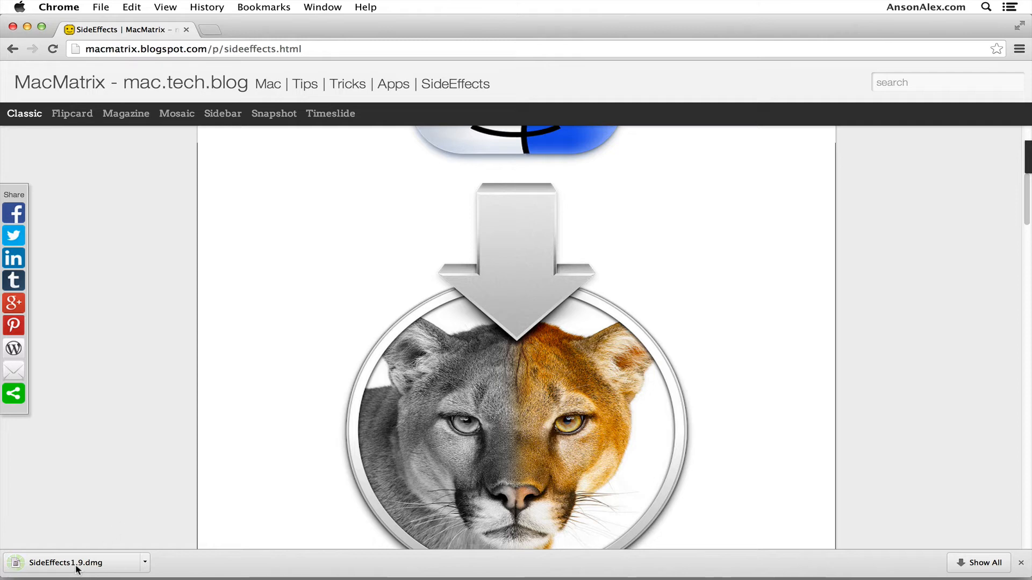
{"action": "left_click", "coordinate": [66, 563]}
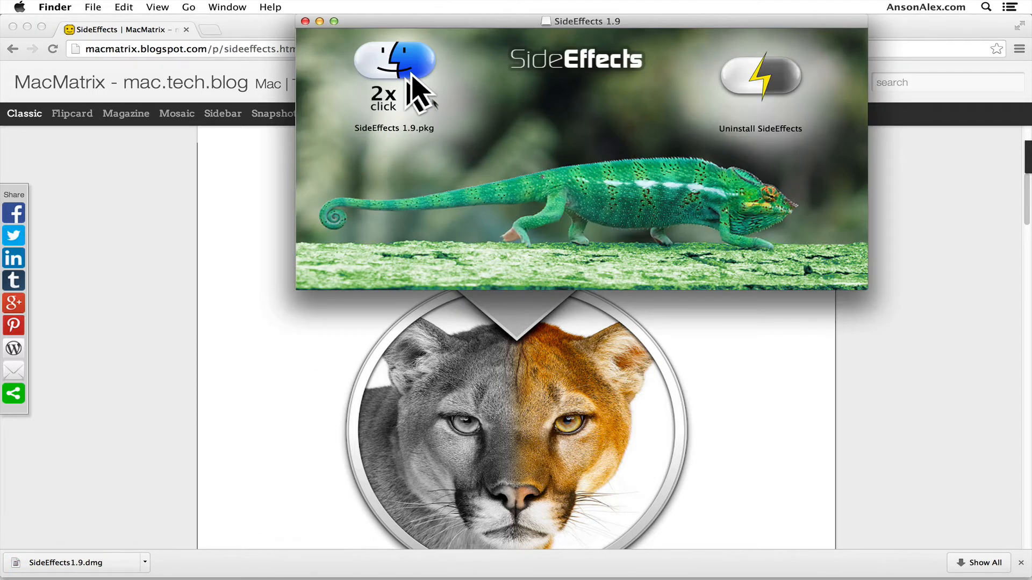
Run SideEffects 1.9.pkg, agree to the license and start the standard install on Macintosh HD.
{"action": "double_click", "coordinate": [395, 63]}
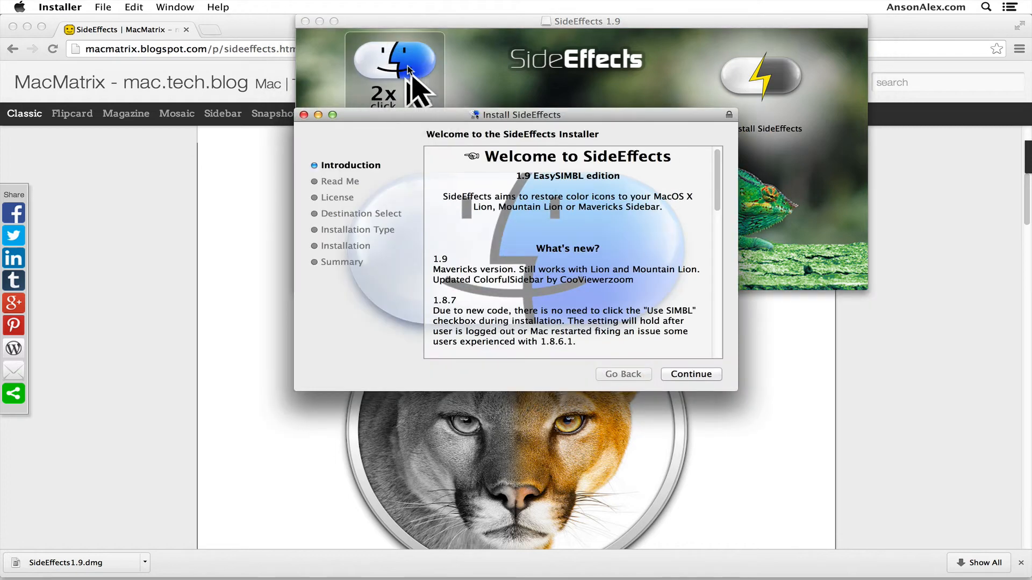
{"action": "left_click", "coordinate": [690, 374]}
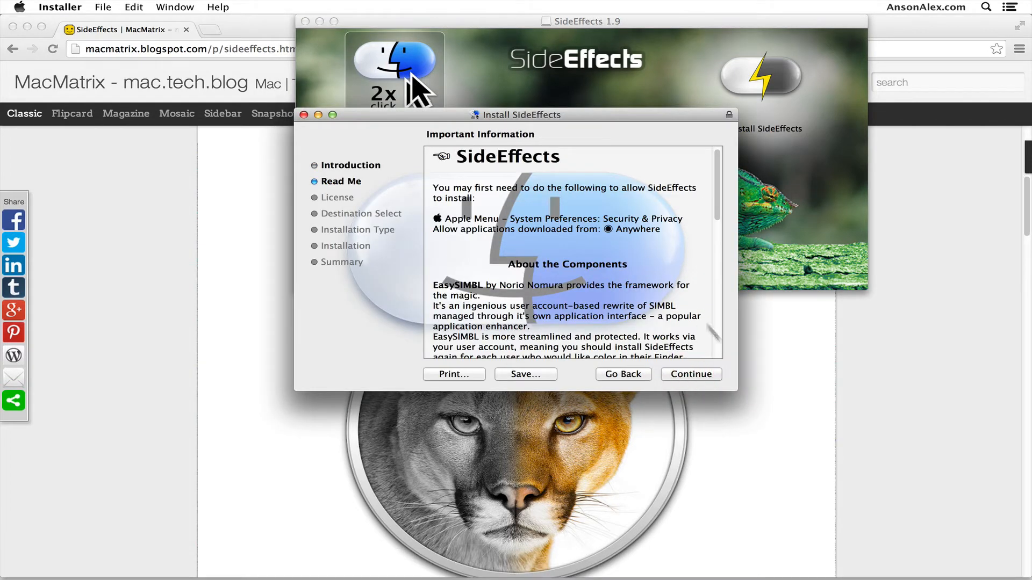
{"action": "mouse_move", "coordinate": [691, 374]}
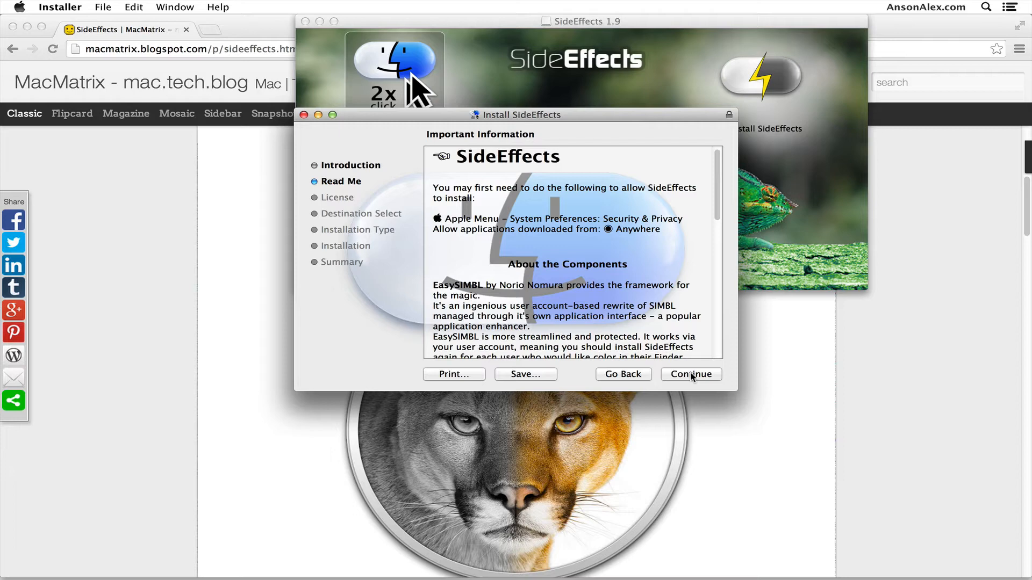
{"action": "left_click", "coordinate": [690, 374]}
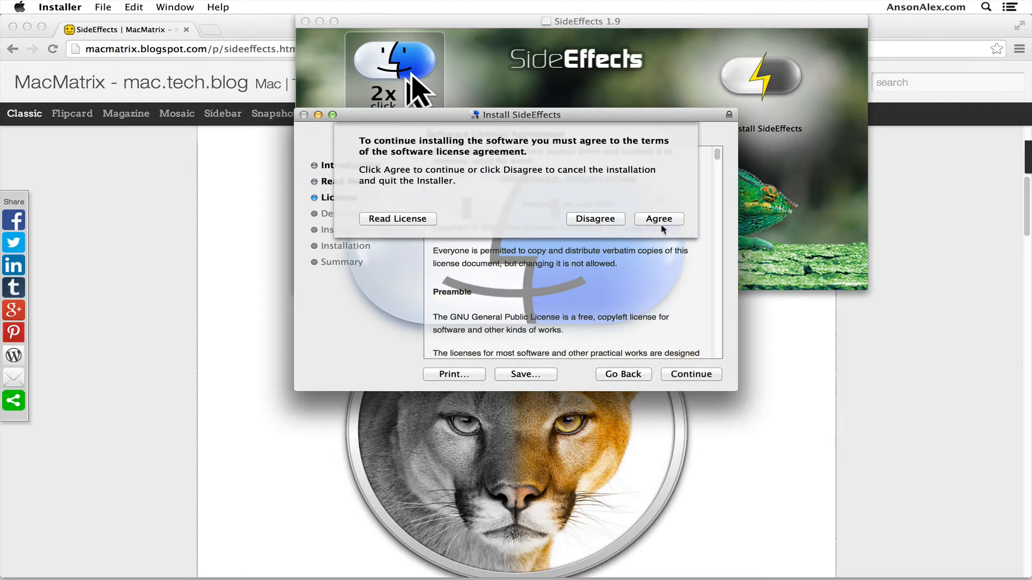
{"action": "left_click", "coordinate": [658, 218]}
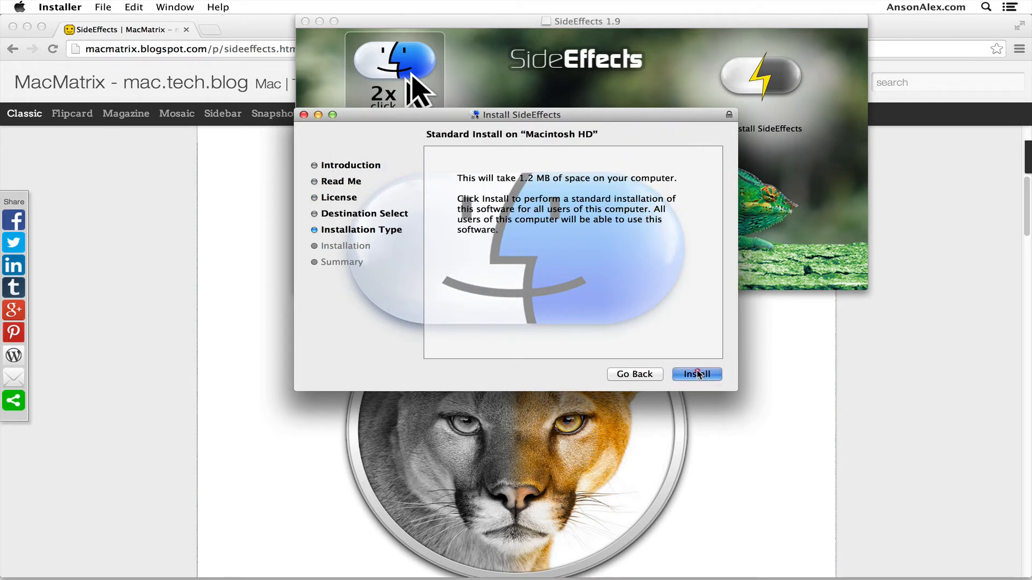
{"action": "left_click", "coordinate": [697, 374]}
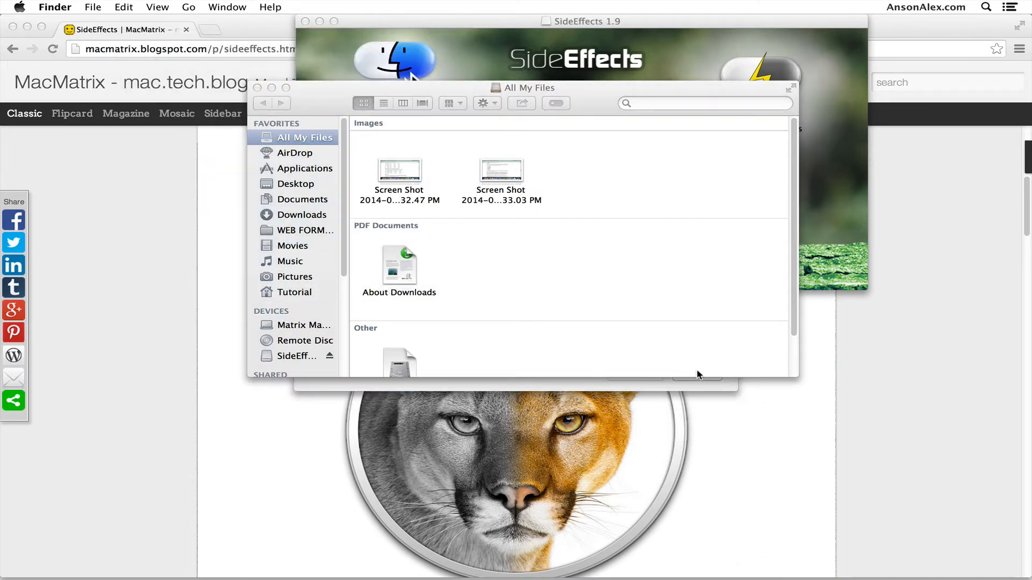
{"action": "mouse_move", "coordinate": [513, 277]}
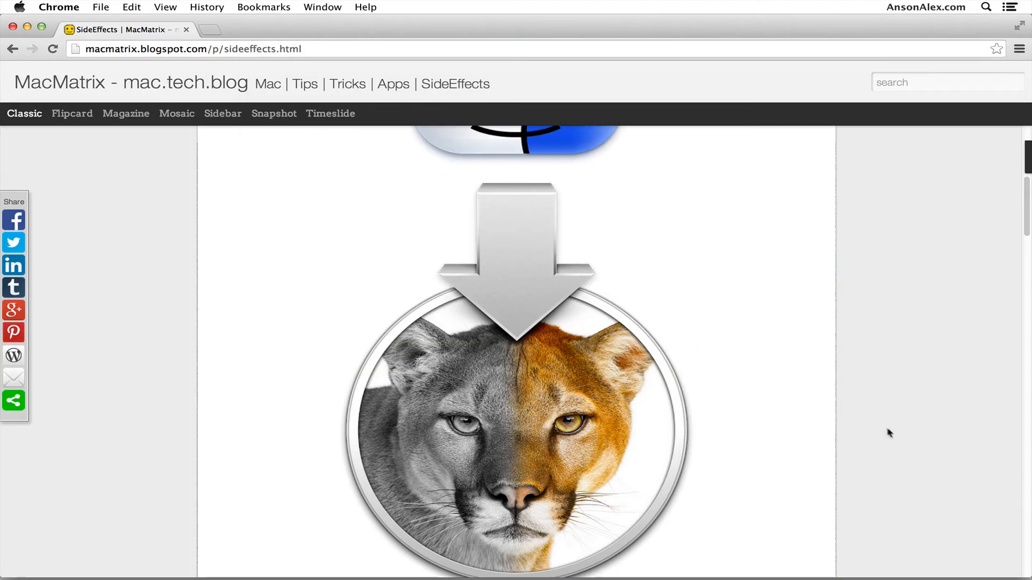
Scroll through the SideEffects page's Installation notes and What's new changelog.
{"action": "scroll", "scroll_direction": "down", "scroll_amount": 3}
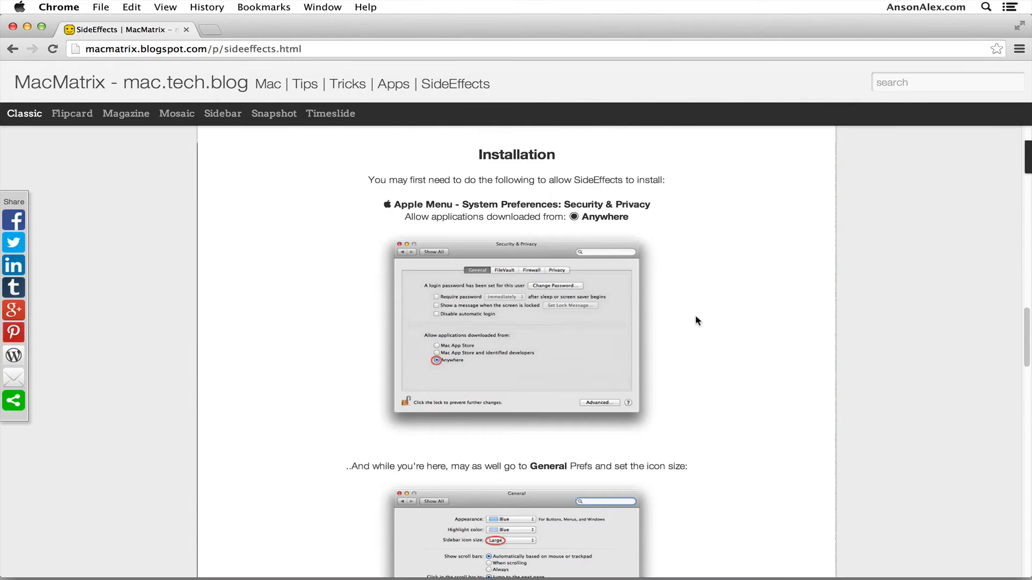
{"action": "scroll", "scroll_direction": "up", "scroll_amount": 3}
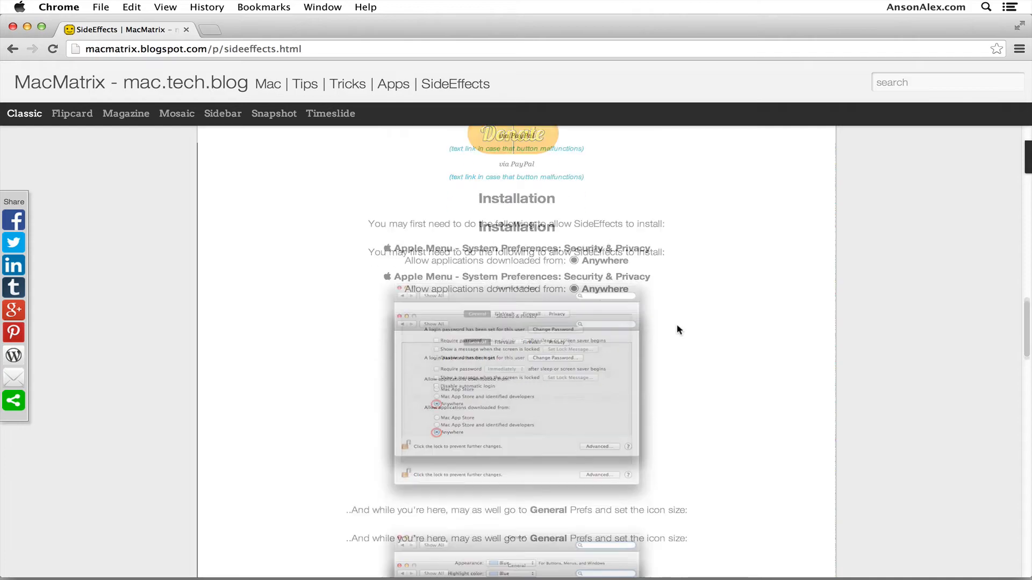
{"action": "scroll", "scroll_direction": "down", "scroll_amount": 3}
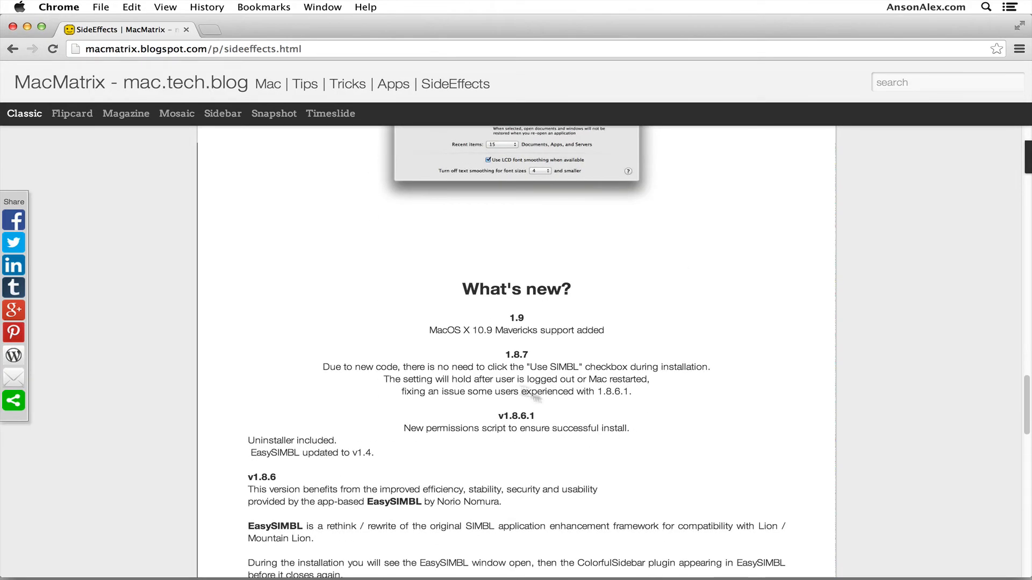
{"action": "scroll", "scroll_direction": "down", "scroll_amount": 3}
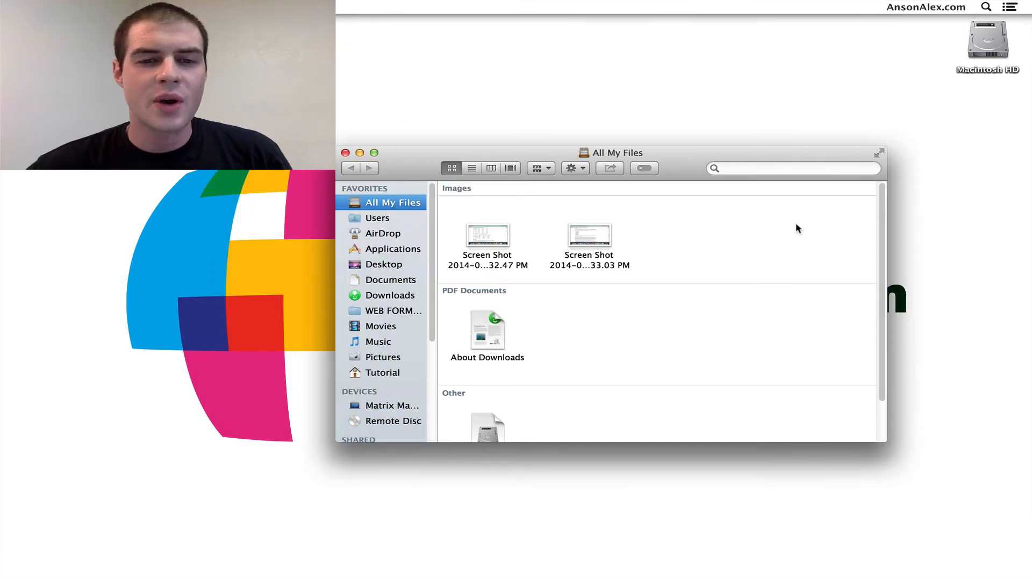
{"action": "mouse_move", "coordinate": [684, 262]}
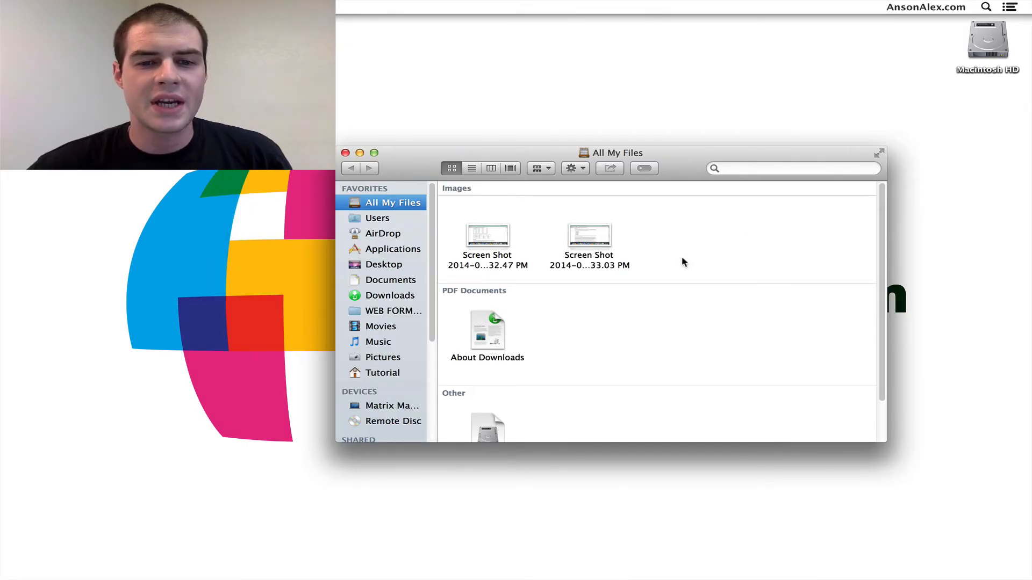
{"action": "mouse_move", "coordinate": [380, 326]}
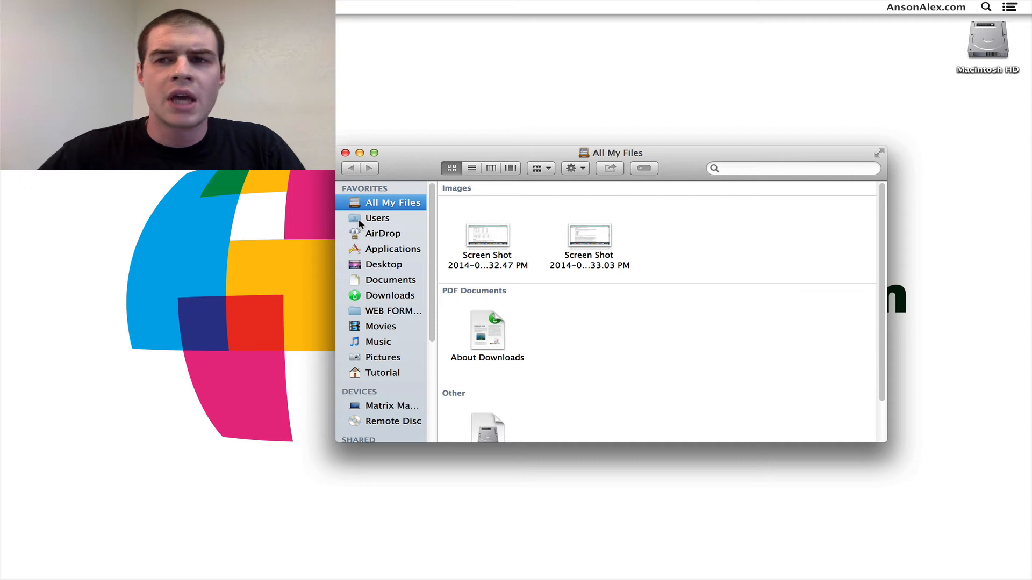
Search Spotlight for 'simbl' and launch EasySIMBL from the Top Hit.
{"action": "left_click", "coordinate": [985, 8]}
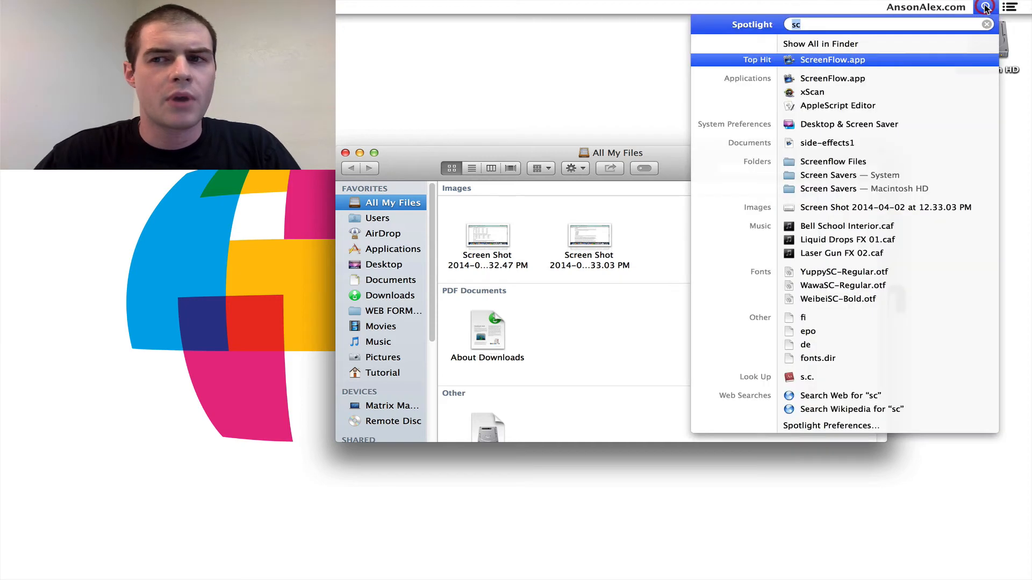
{"action": "type", "text": "i"}
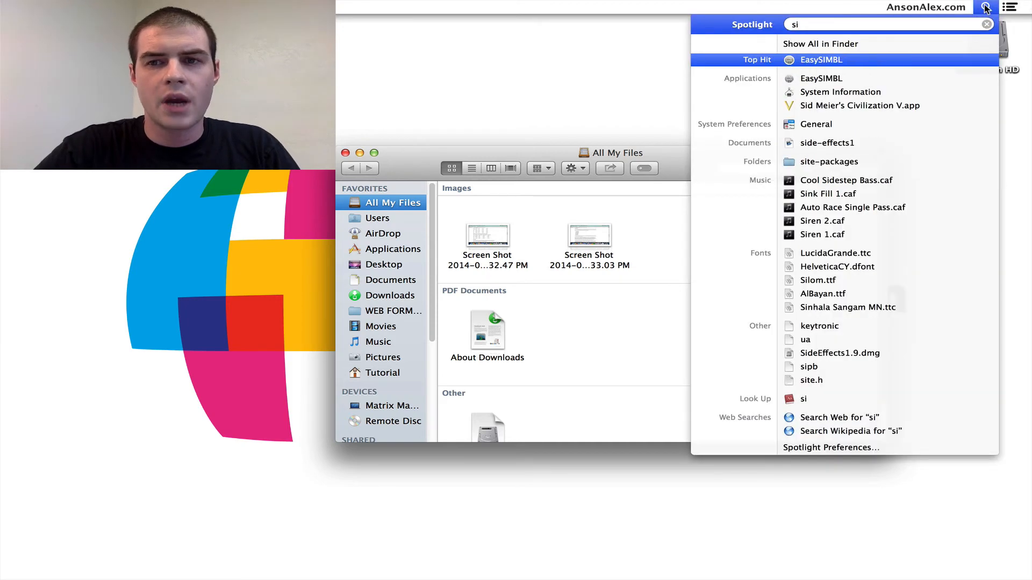
{"action": "type", "text": "mbl"}
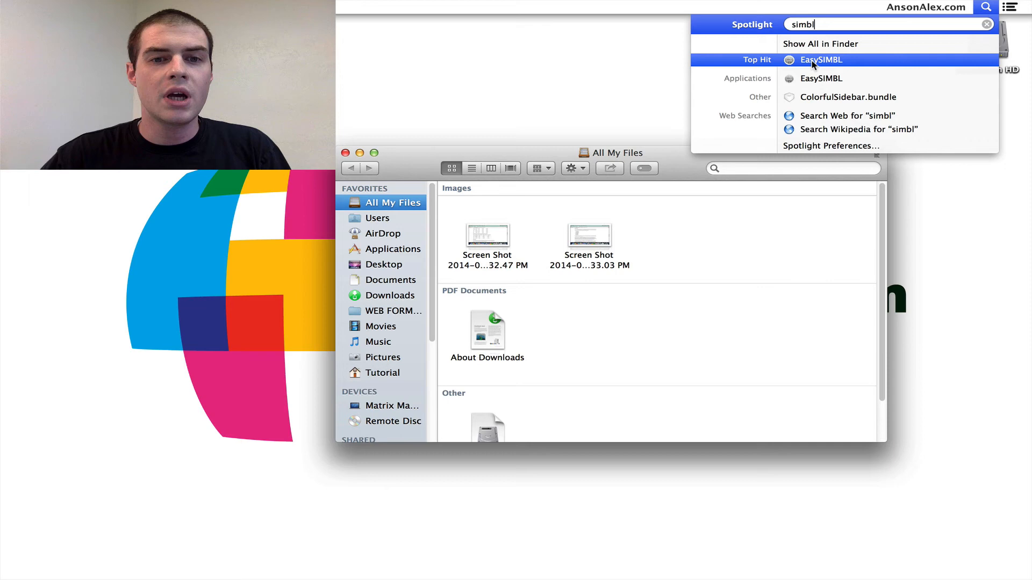
{"action": "left_click", "coordinate": [820, 60]}
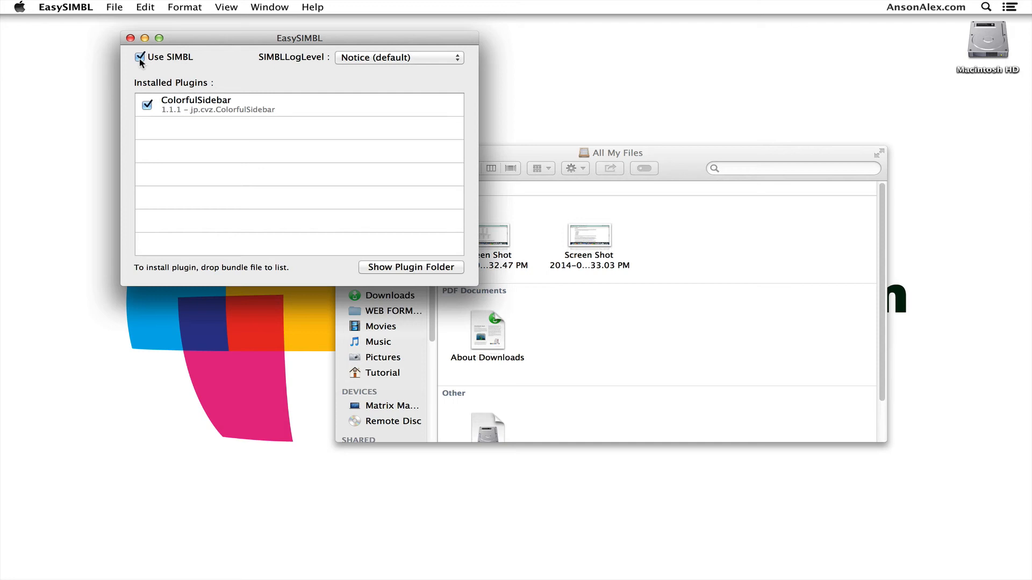
{"action": "mouse_move", "coordinate": [162, 107]}
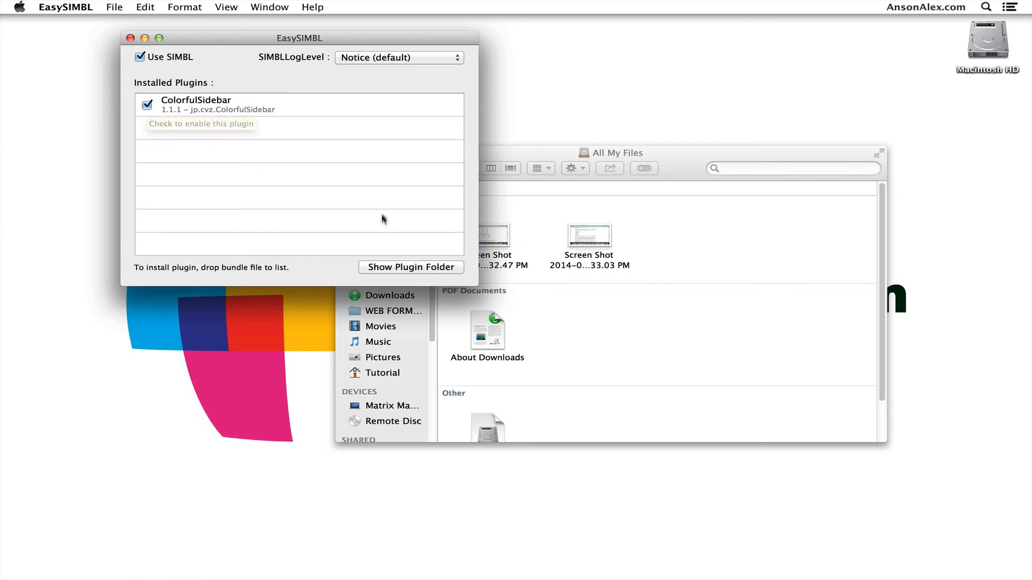
Show SIMBL's Plugins folder holding ColorfulSidebar.bundle in Finder.
{"action": "left_click", "coordinate": [411, 268]}
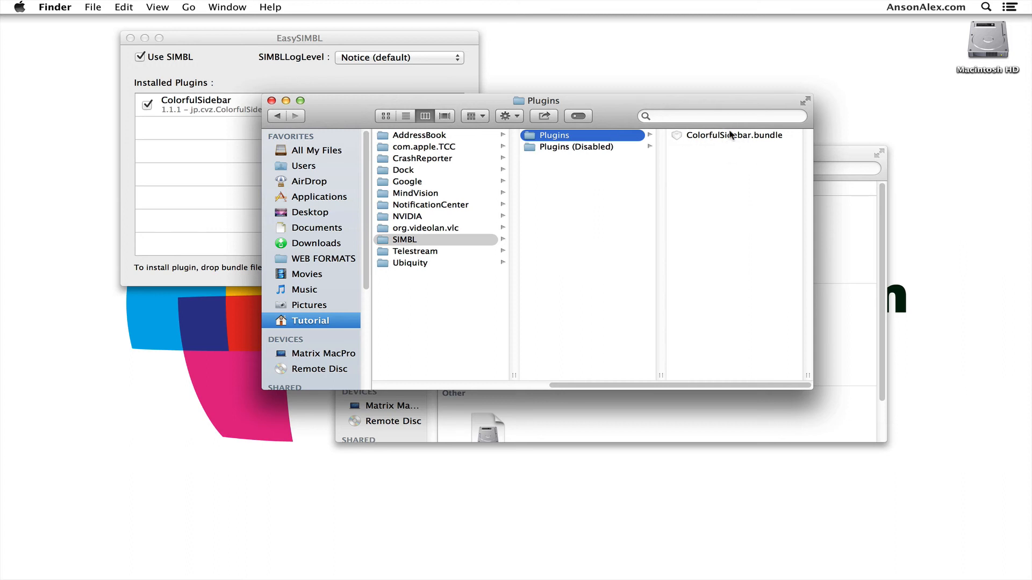
Bring the All My Files window in front of the SIMBL Plugins folder window.
{"action": "left_click", "coordinate": [734, 136]}
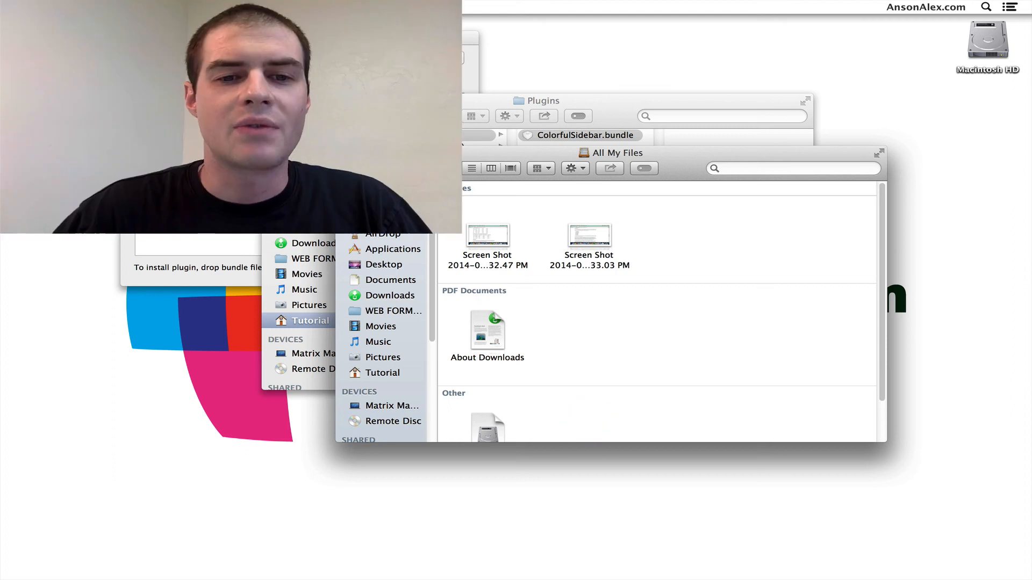
{"action": "mouse_move", "coordinate": [387, 349]}
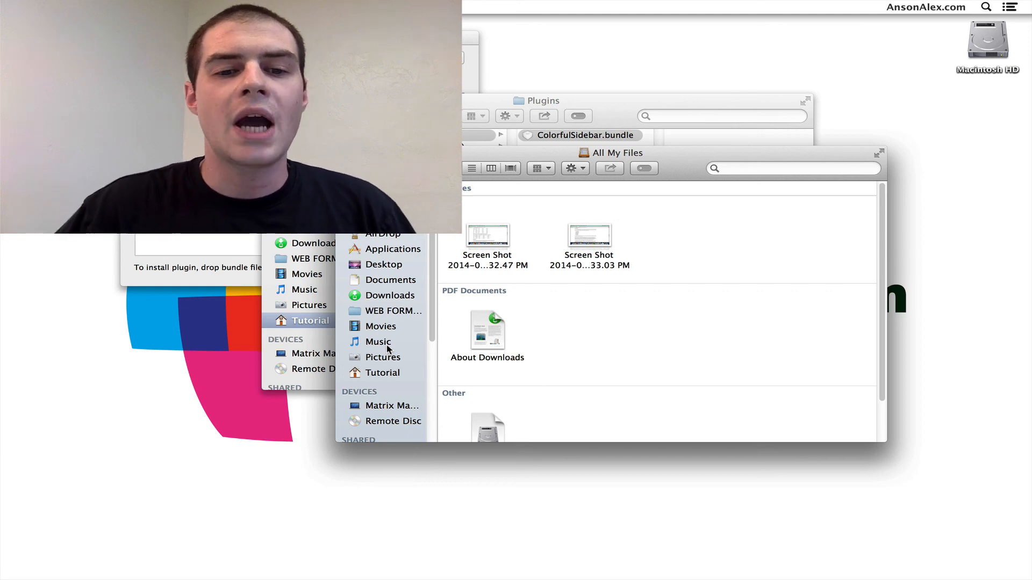
{"action": "mouse_move", "coordinate": [377, 395]}
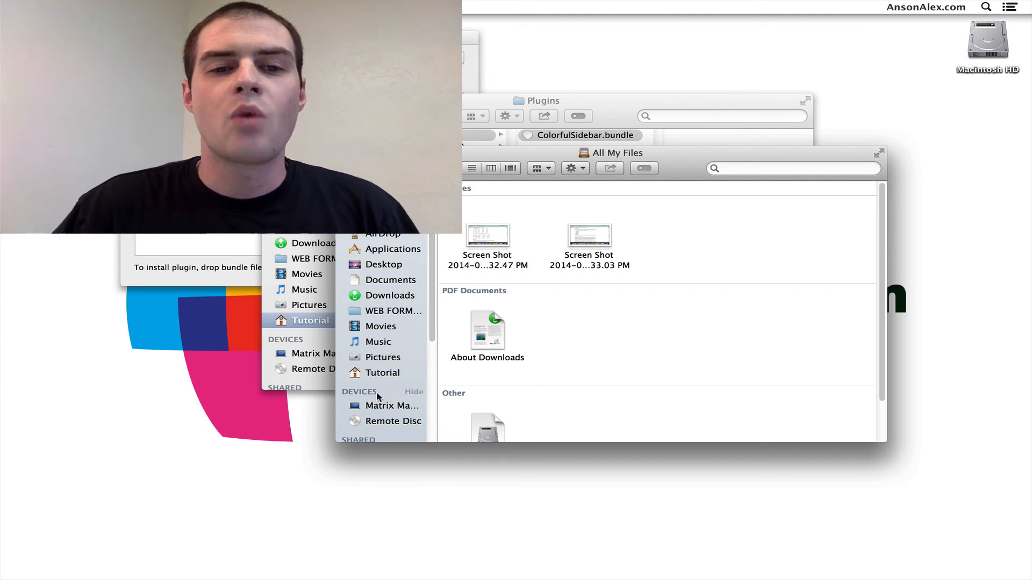